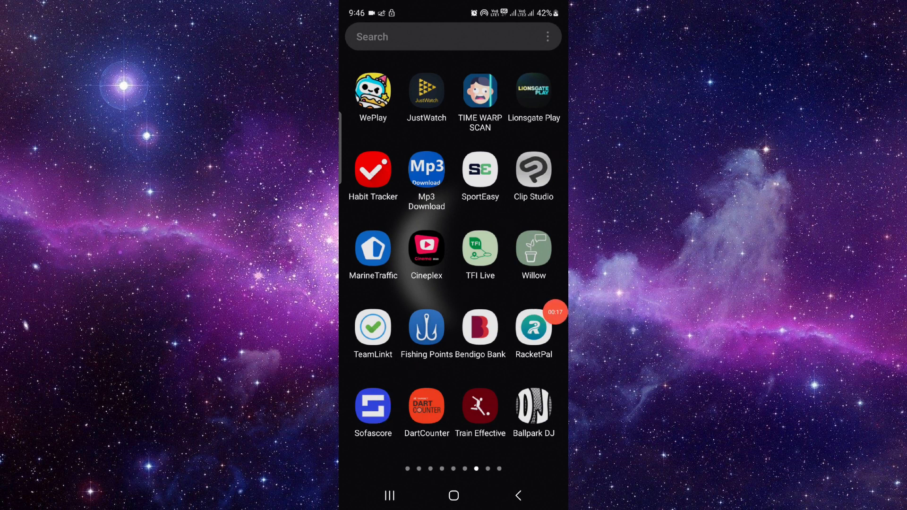
Launch the Google Play Store from the home screen
{"action": "left_click", "coordinate": [374, 406]}
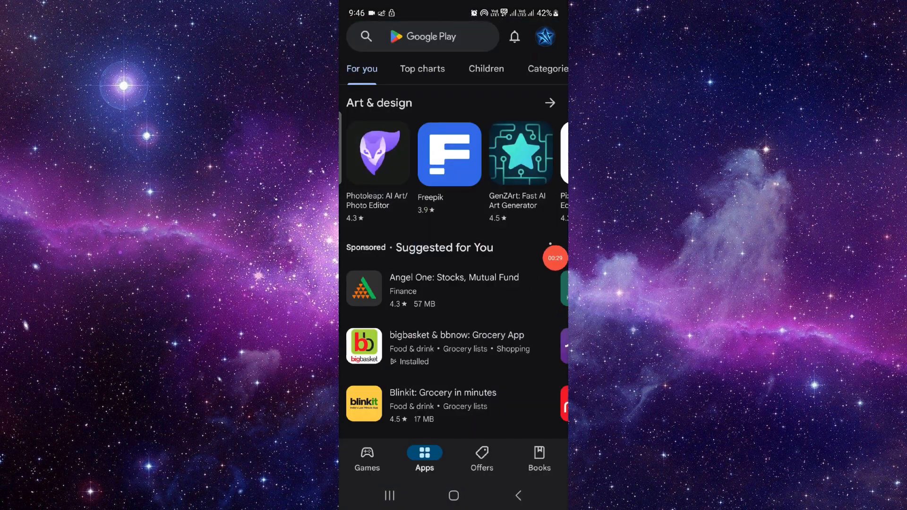
From the account menu, go to Payments and subscriptions to reach the Subscriptions page
{"action": "left_click", "coordinate": [546, 37]}
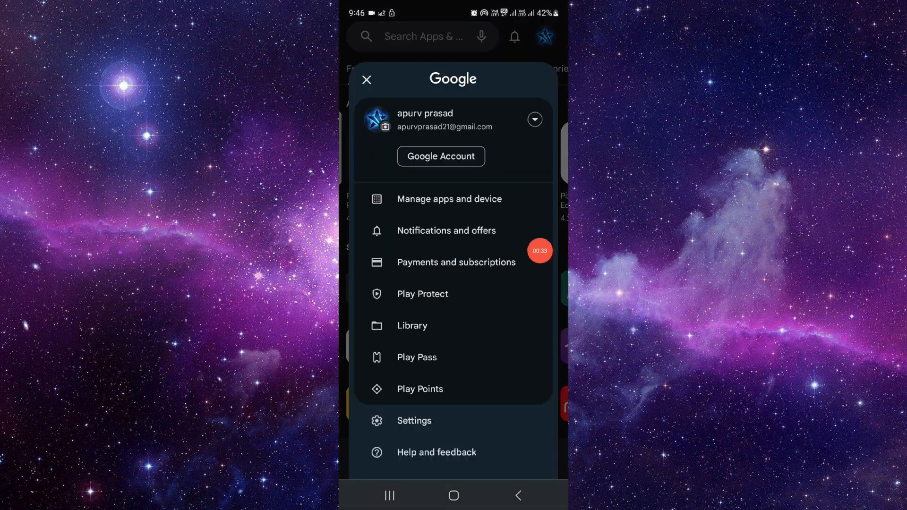
{"action": "left_click", "coordinate": [457, 263]}
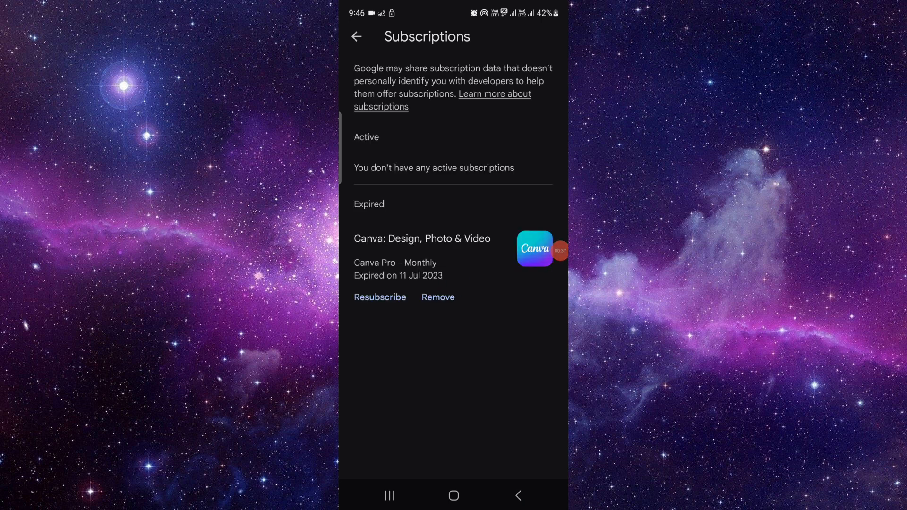